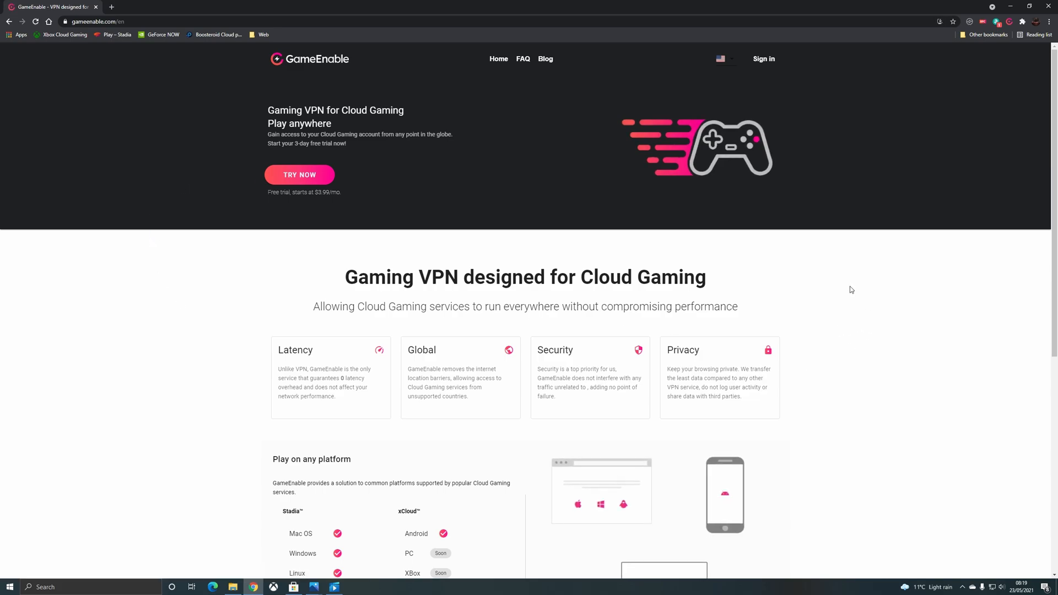
Step: Scroll the GameEnable site and briefly check the extension's connection panel
scroll("down", 3)
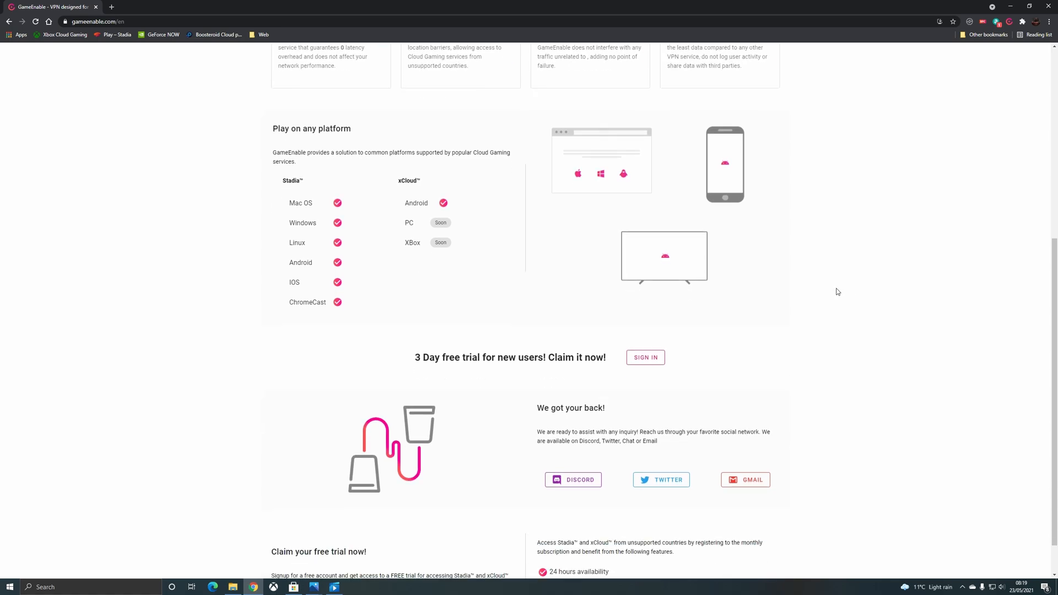
mouse_move(810, 294)
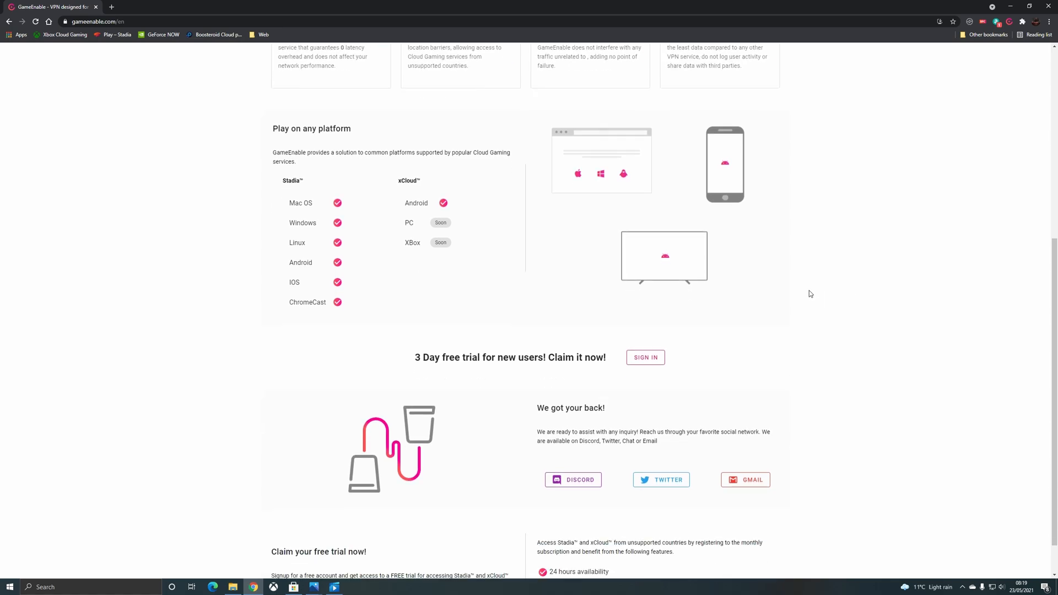
mouse_move(799, 294)
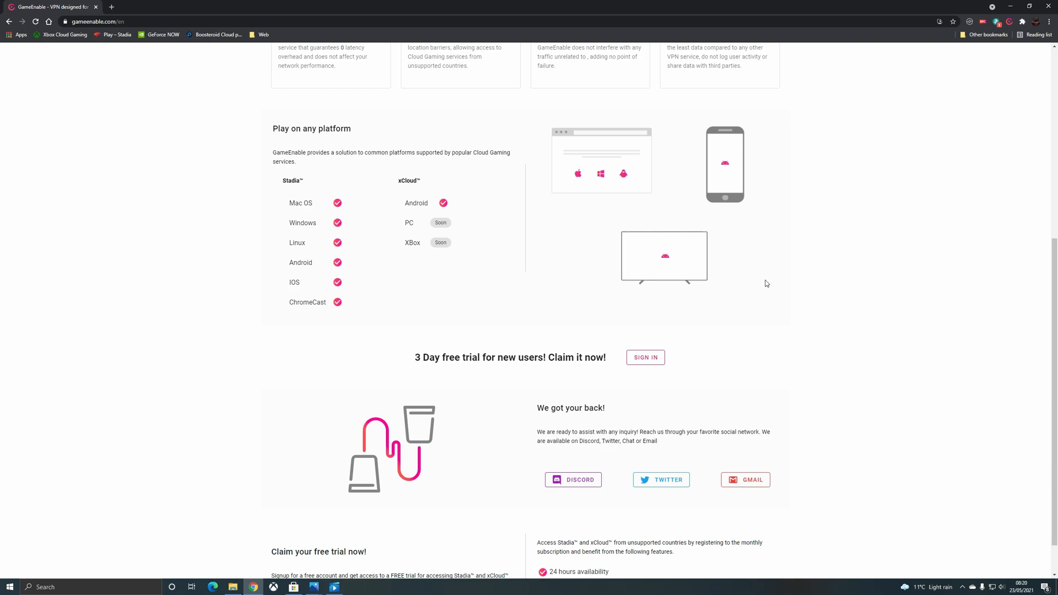
mouse_move(954, 139)
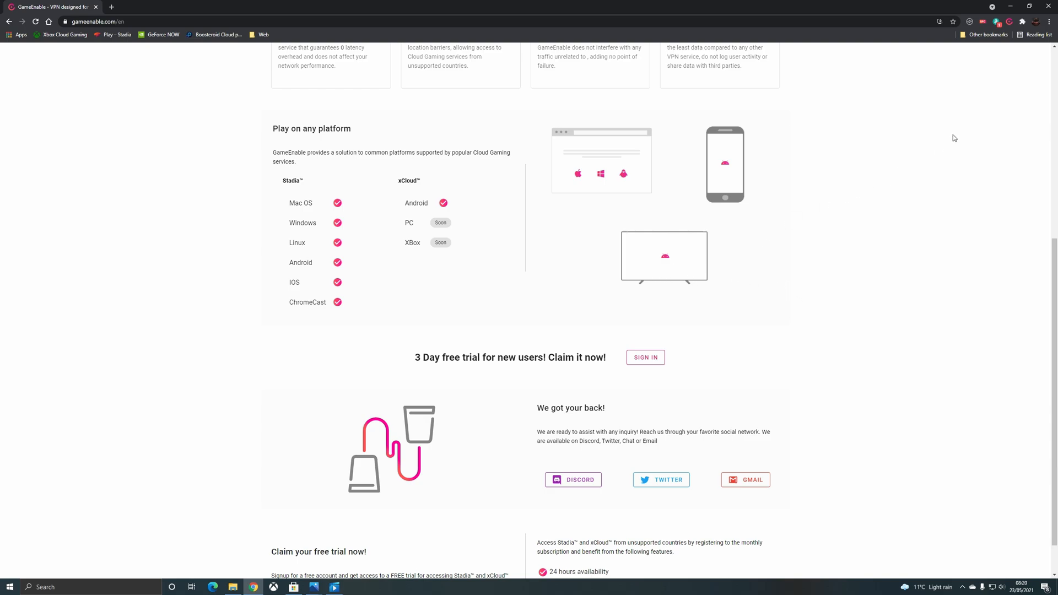
left_click(998, 22)
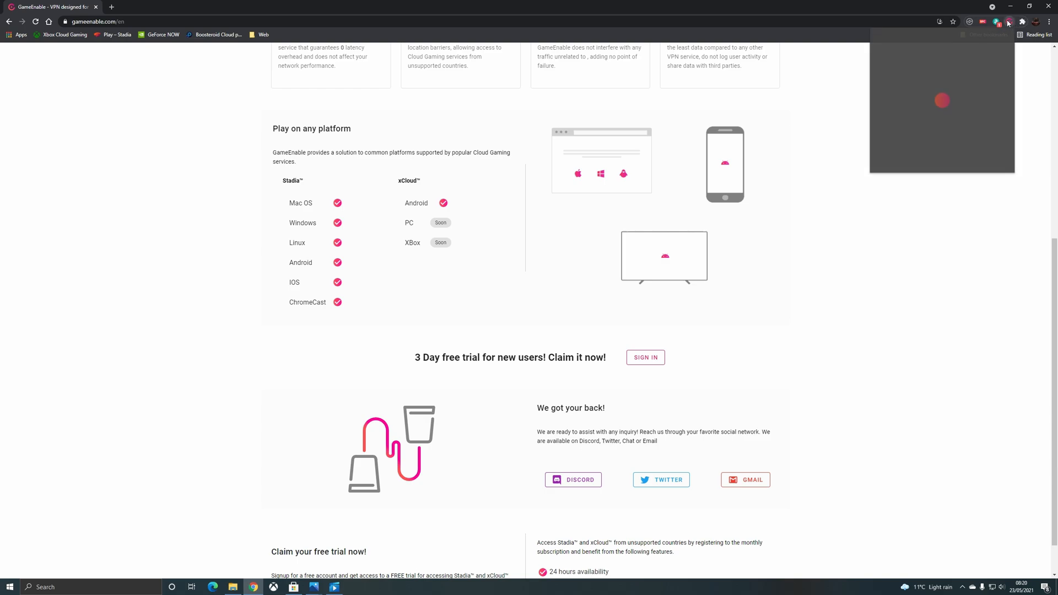
left_click(998, 21)
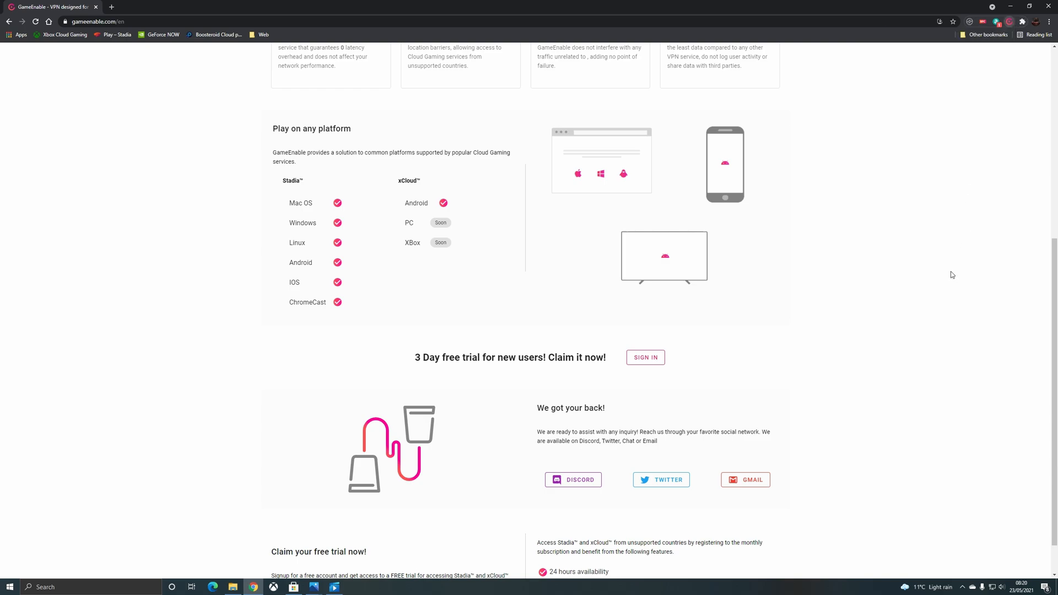
scroll("down", 3)
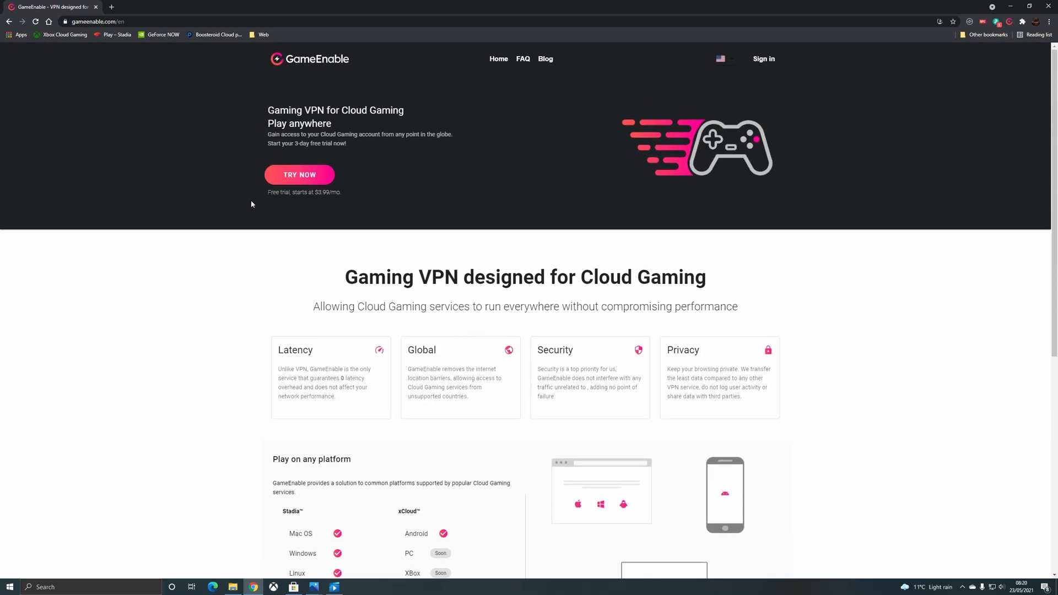
Step: Sign in to GameEnable with a Google account and decline the 3 day trial
left_click(299, 175)
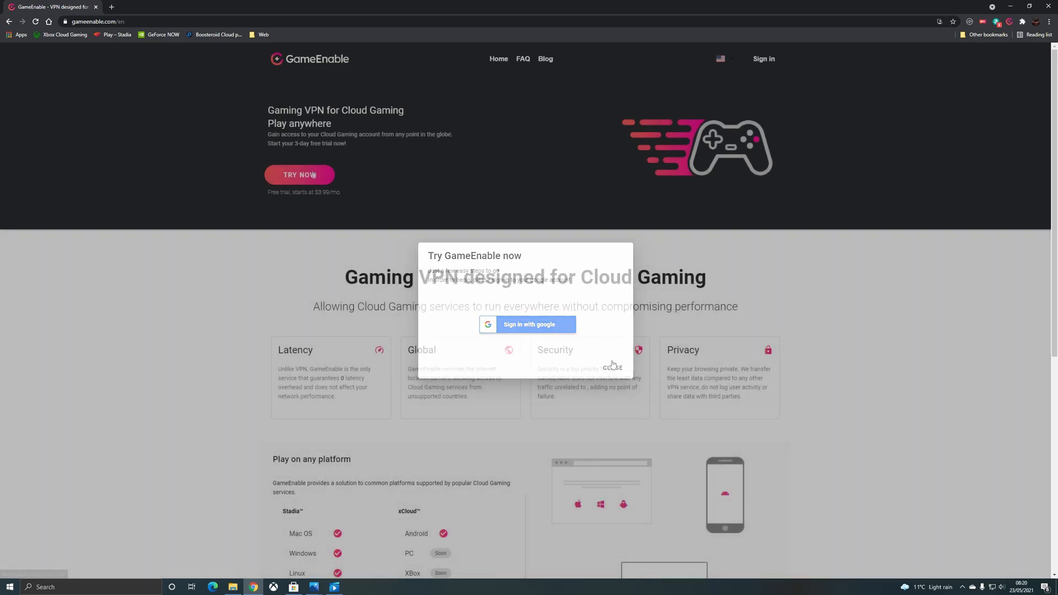
left_click(612, 368)
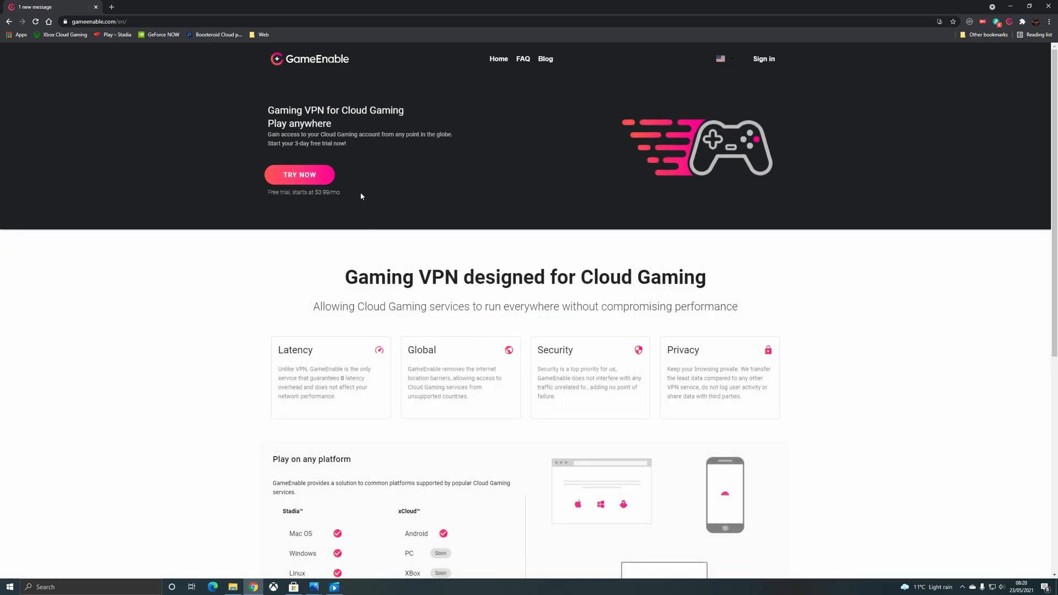
left_click(298, 174)
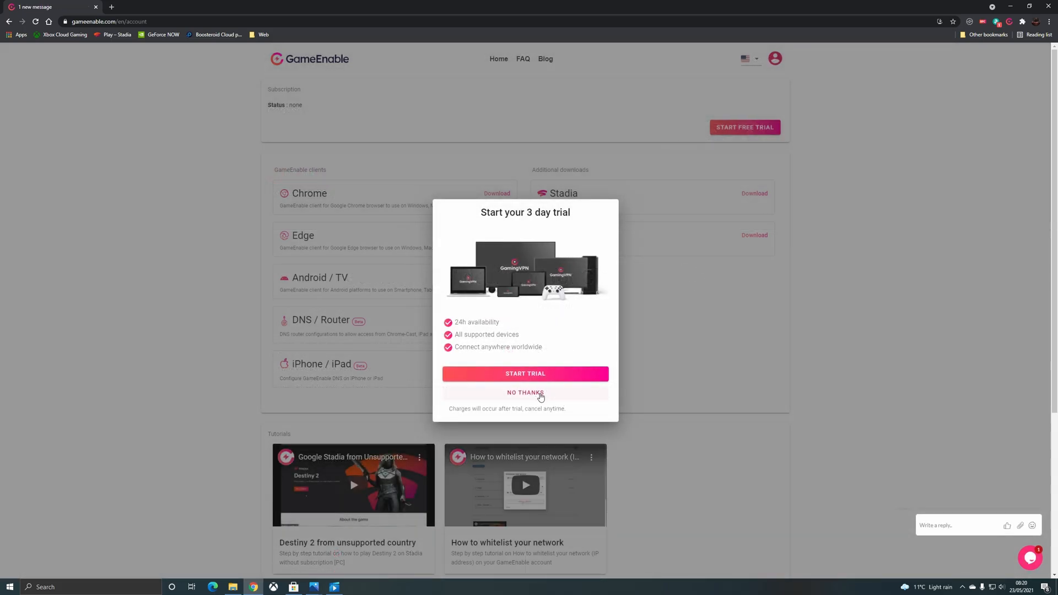
left_click(525, 393)
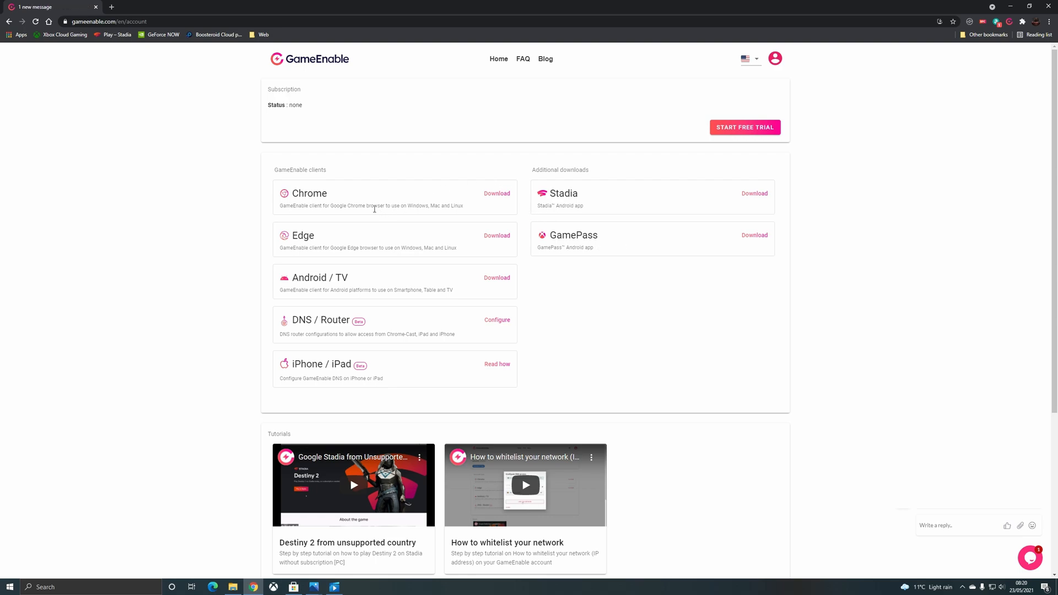
mouse_move(619, 318)
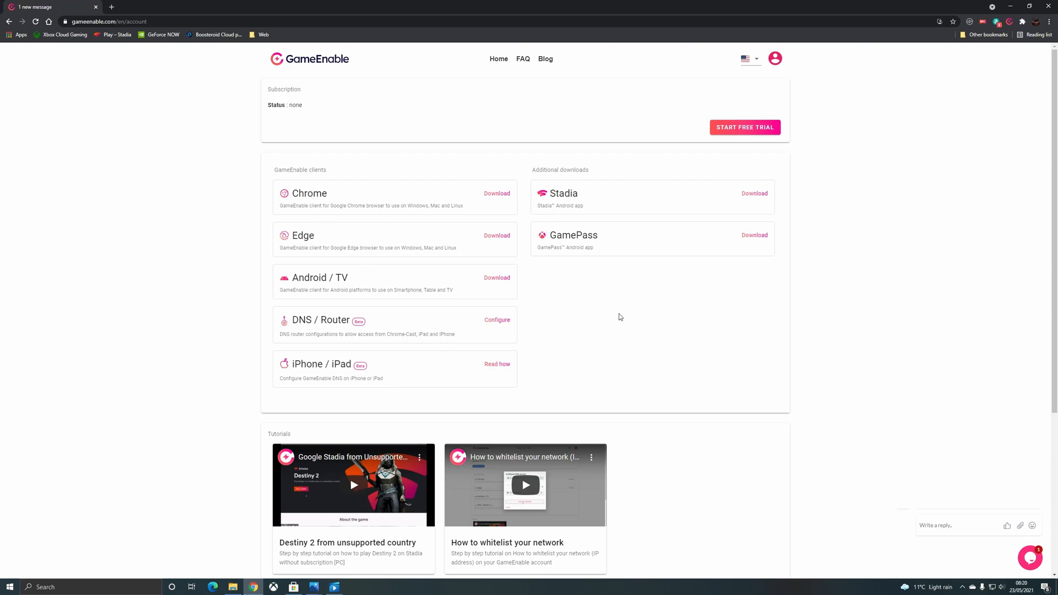
mouse_move(592, 315)
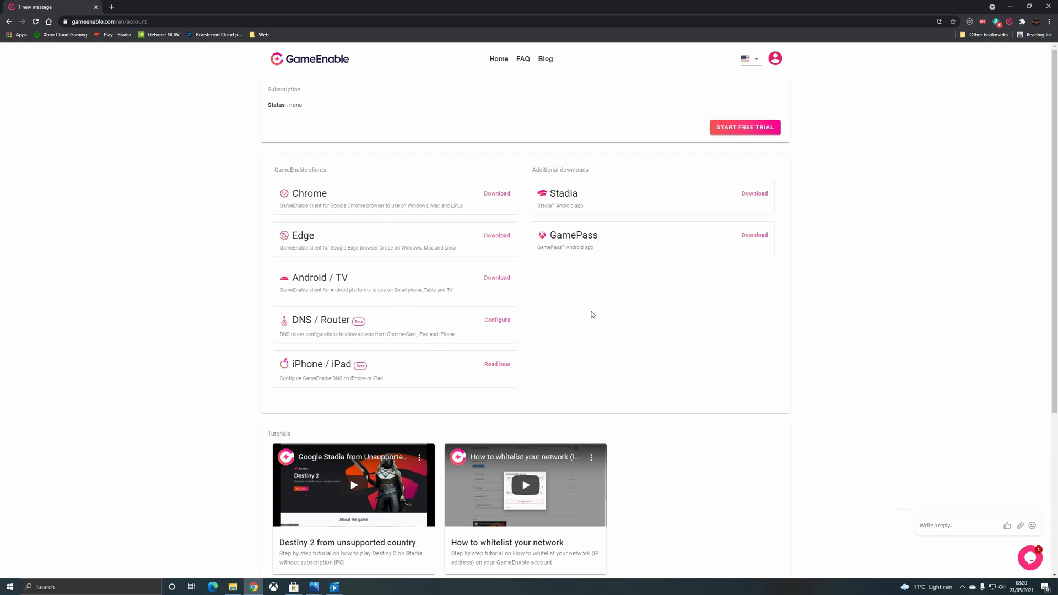
mouse_move(589, 312)
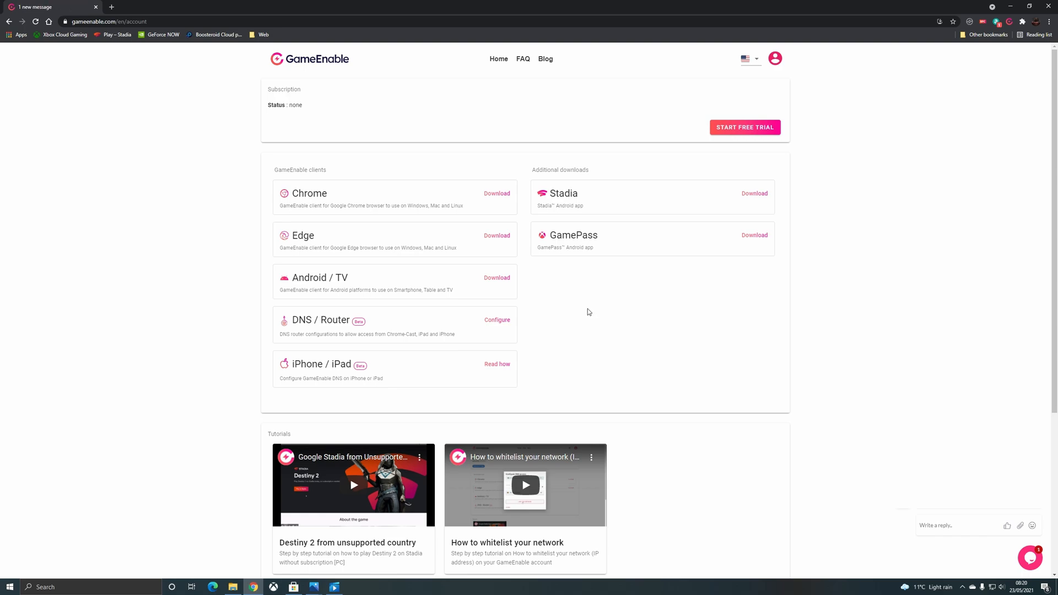
mouse_move(575, 319)
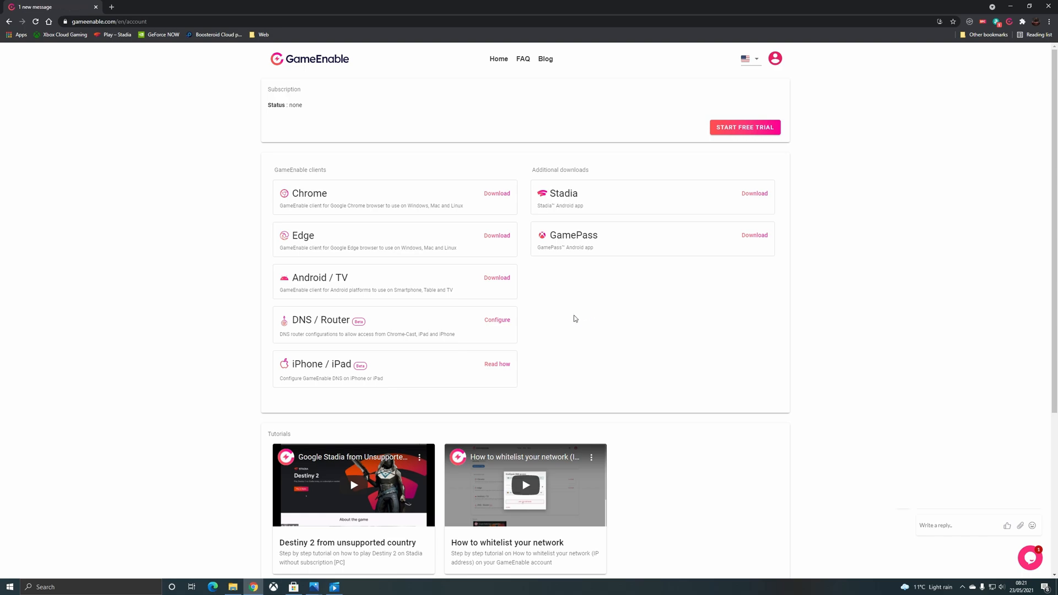
mouse_move(532, 313)
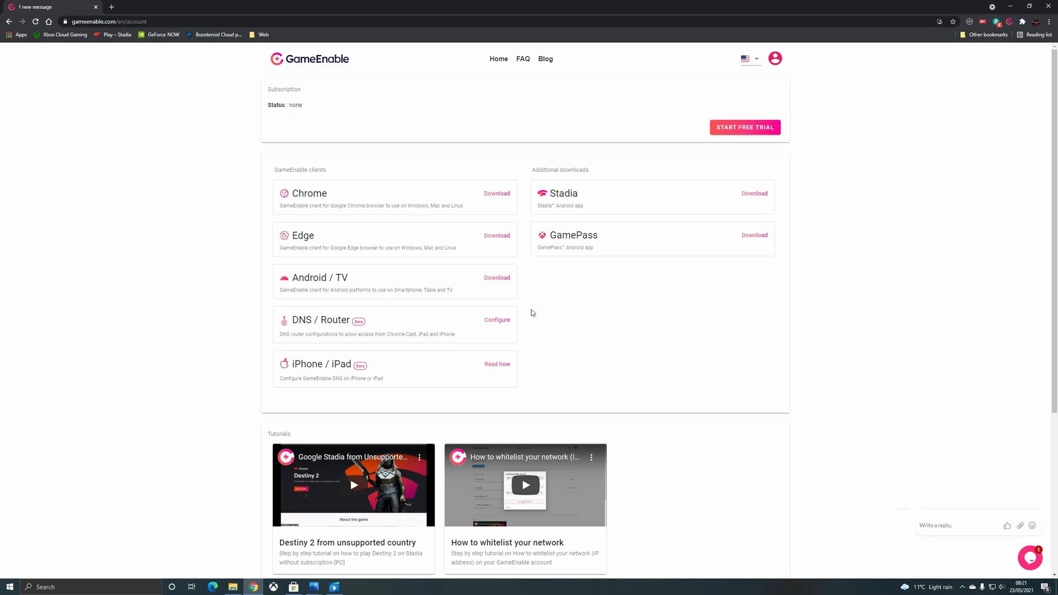
Step: Dismiss the Get your Free Trial popup listing monthly, six- and twelve-month plans
left_click(745, 127)
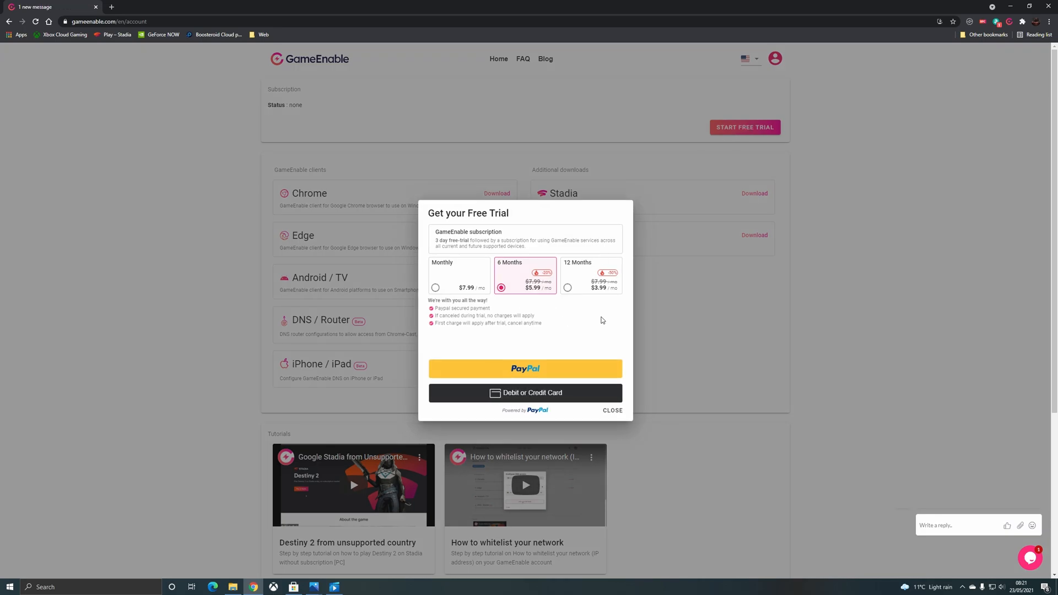
mouse_move(596, 319)
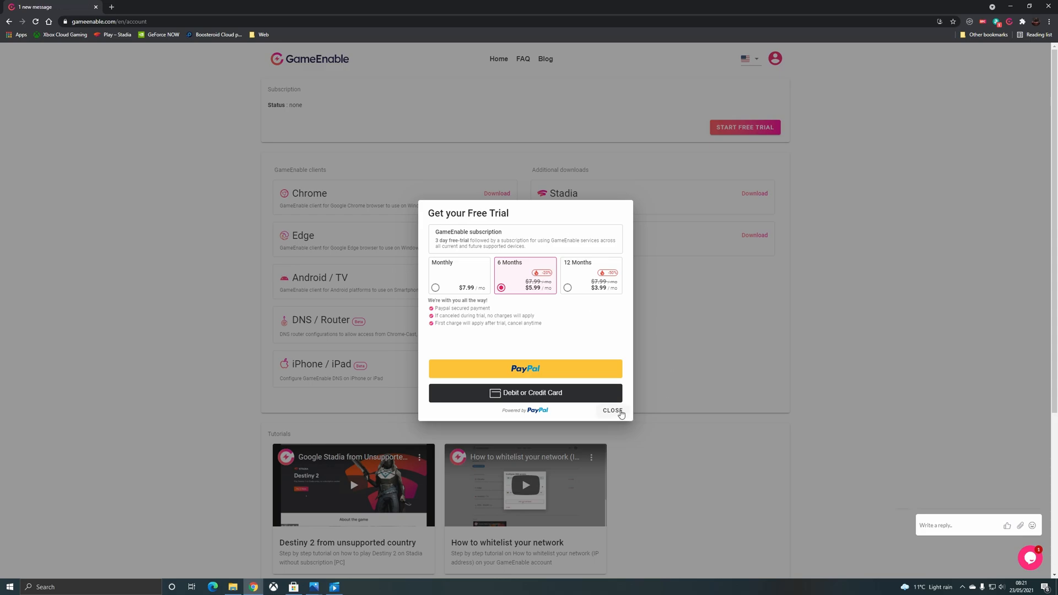
left_click(613, 410)
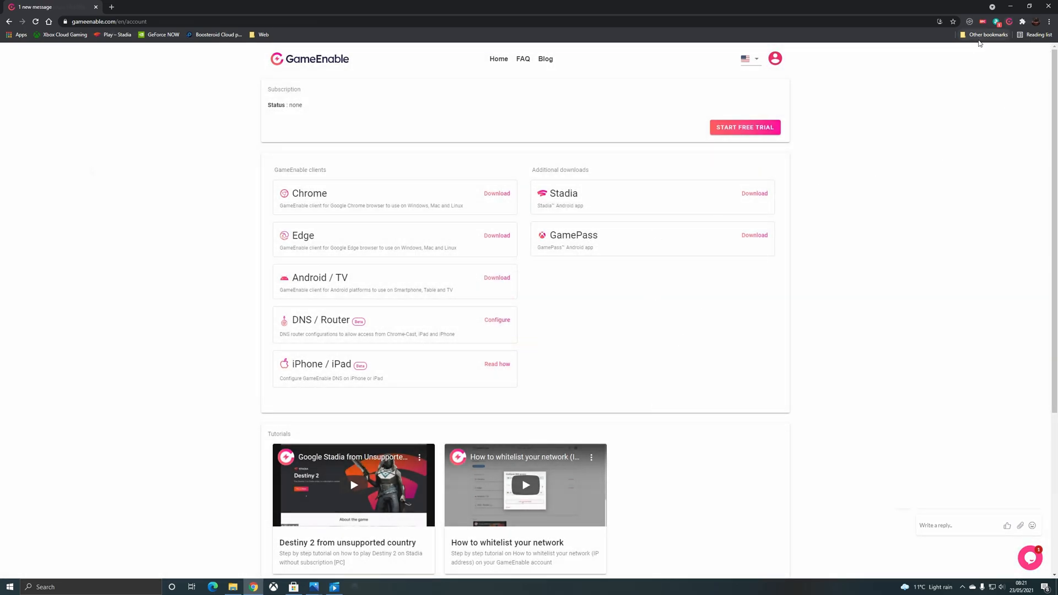
Step: Connect the GameEnable VPN and load play.geforcenow.com
left_click(135, 35)
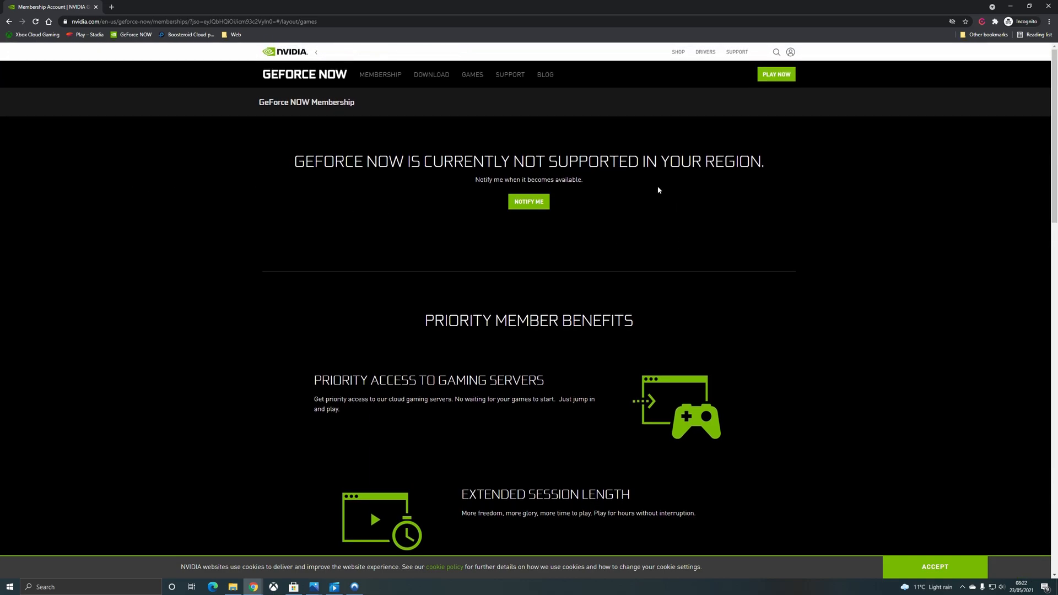
left_click(983, 21)
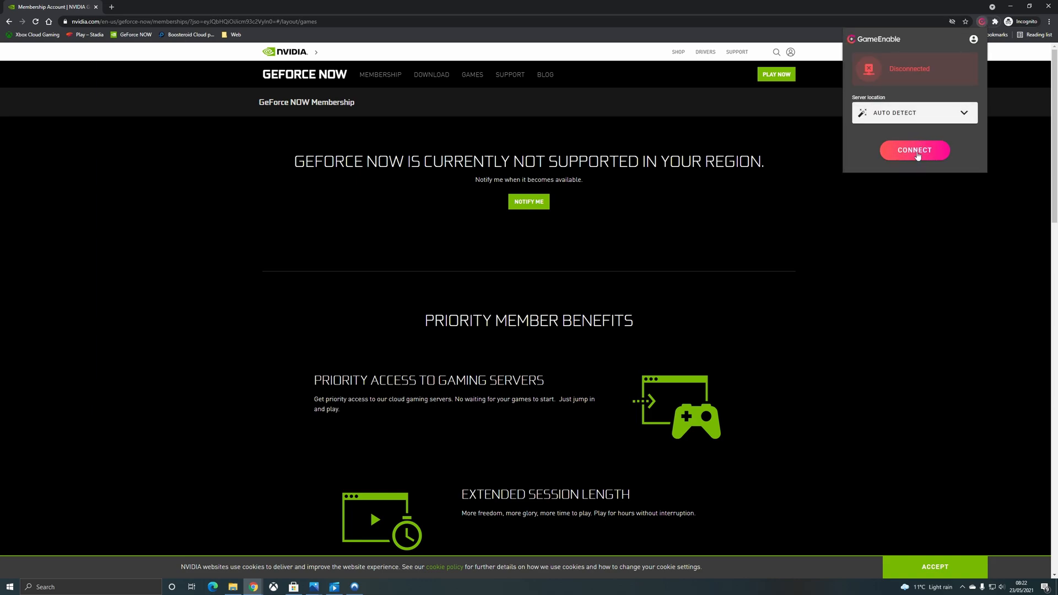
left_click(915, 150)
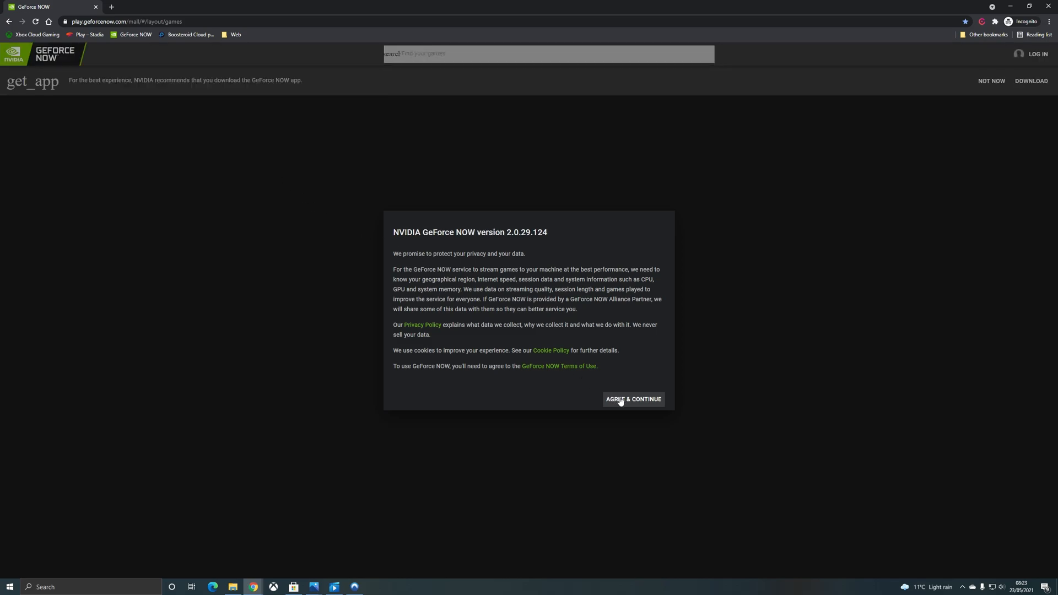
Step: Agree to GeForce NOW's terms, skip the Menu tip, and browse the game library
left_click(632, 399)
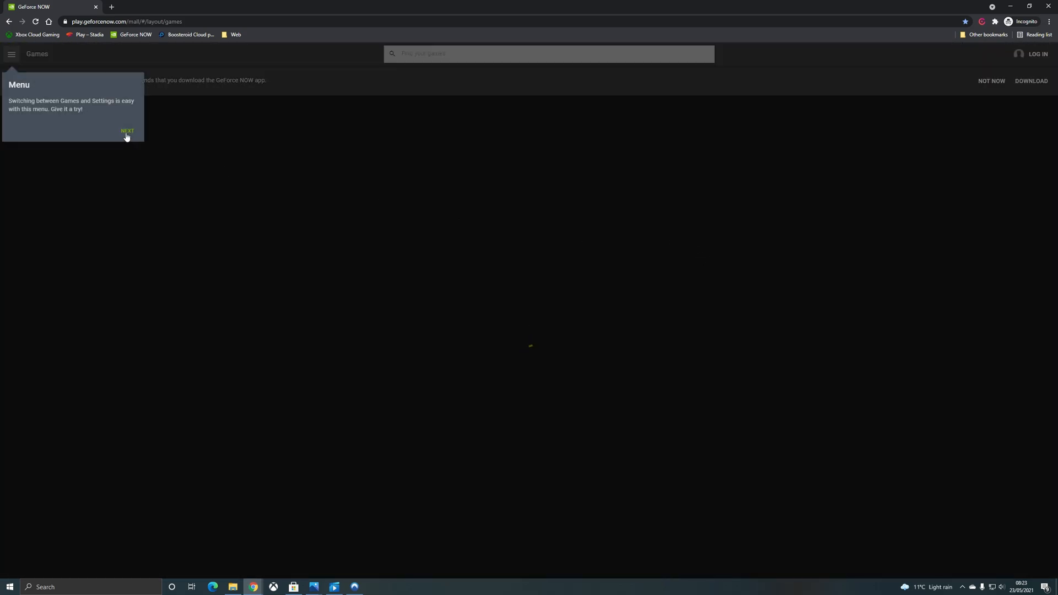
left_click(127, 131)
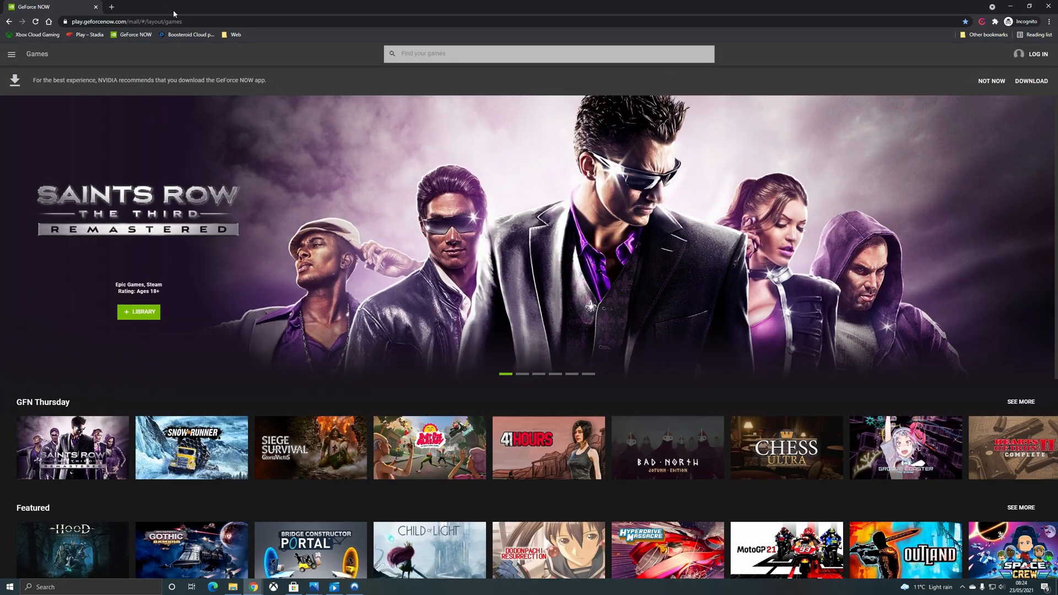
scroll("down", 3)
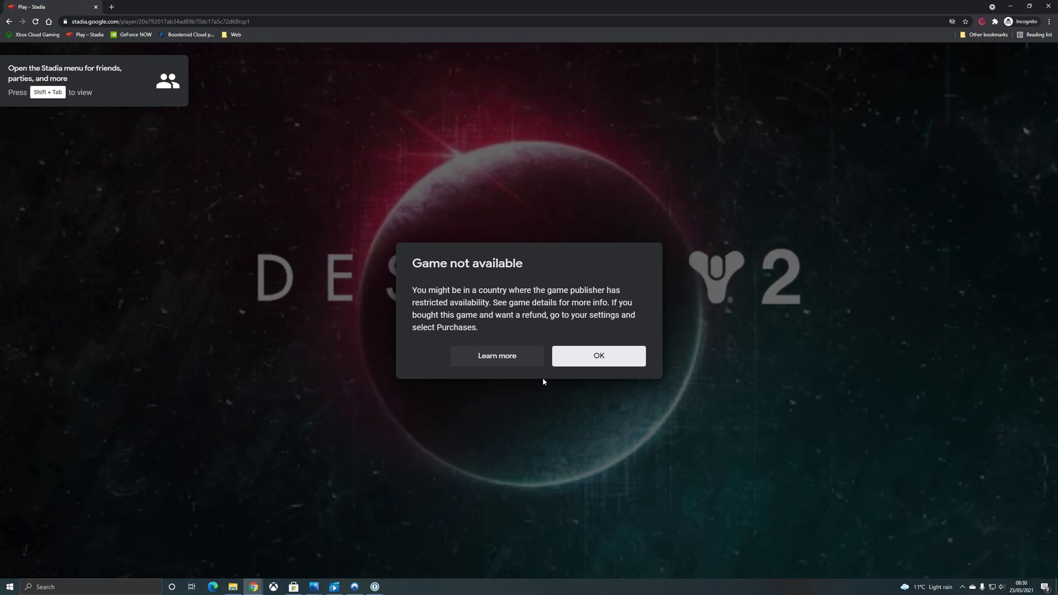
Step: Dismiss the Game not available notice and switch the VPN server to UK - London
left_click(597, 355)
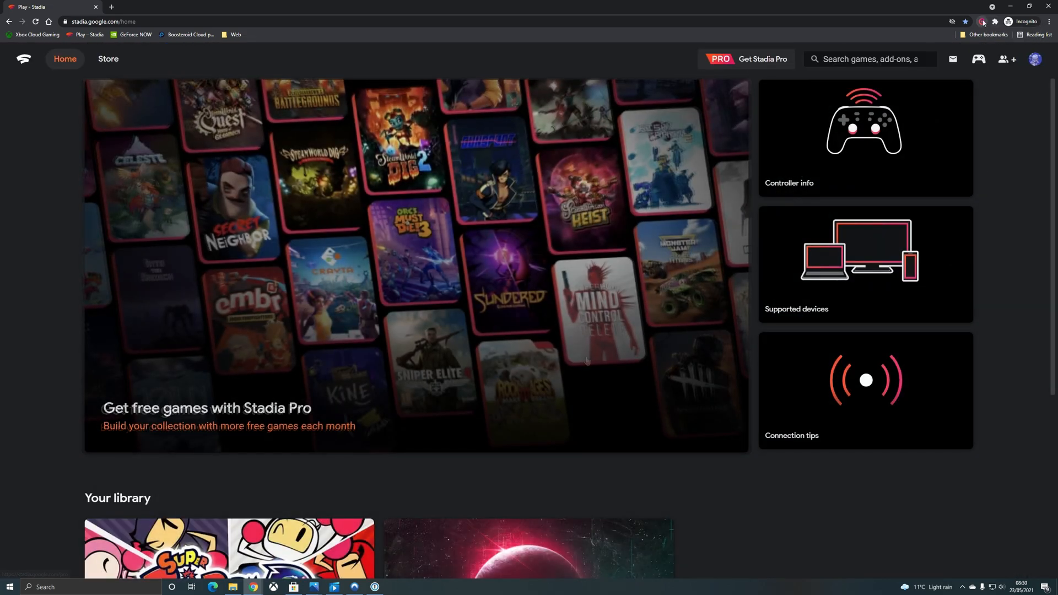
left_click(983, 21)
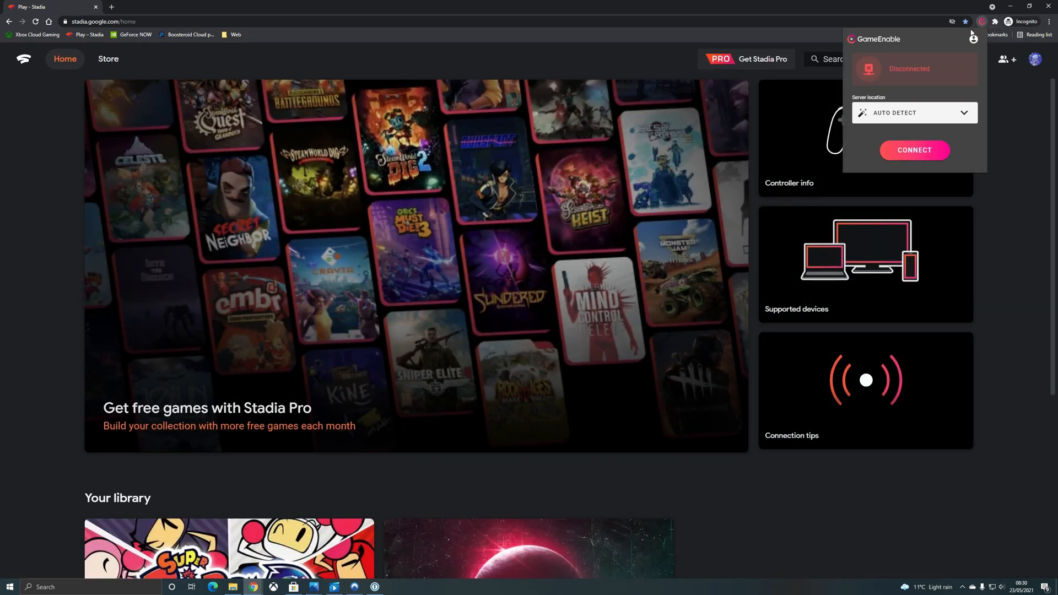
left_click(914, 113)
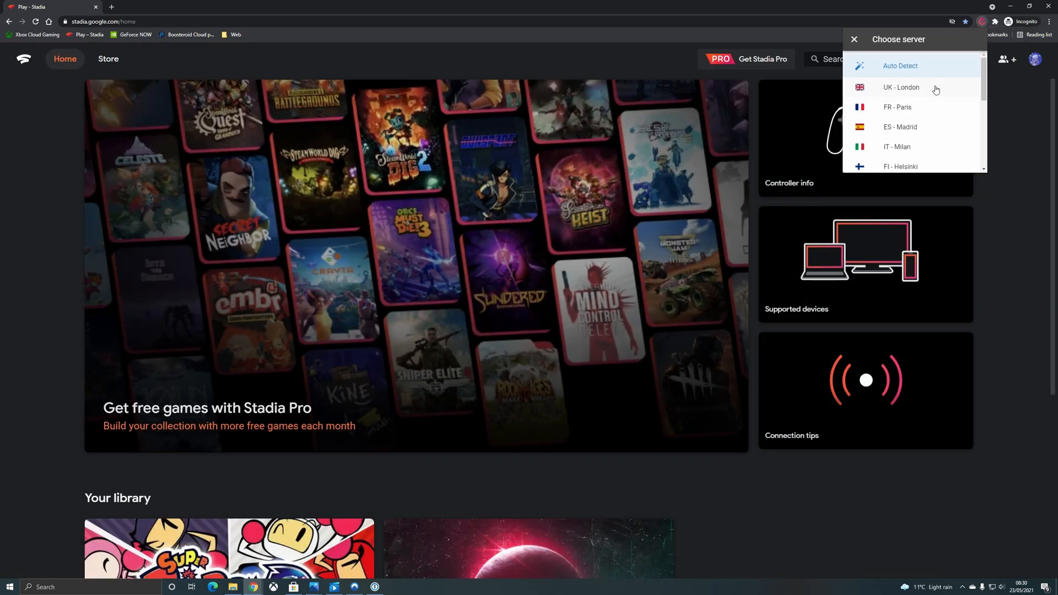
left_click(902, 87)
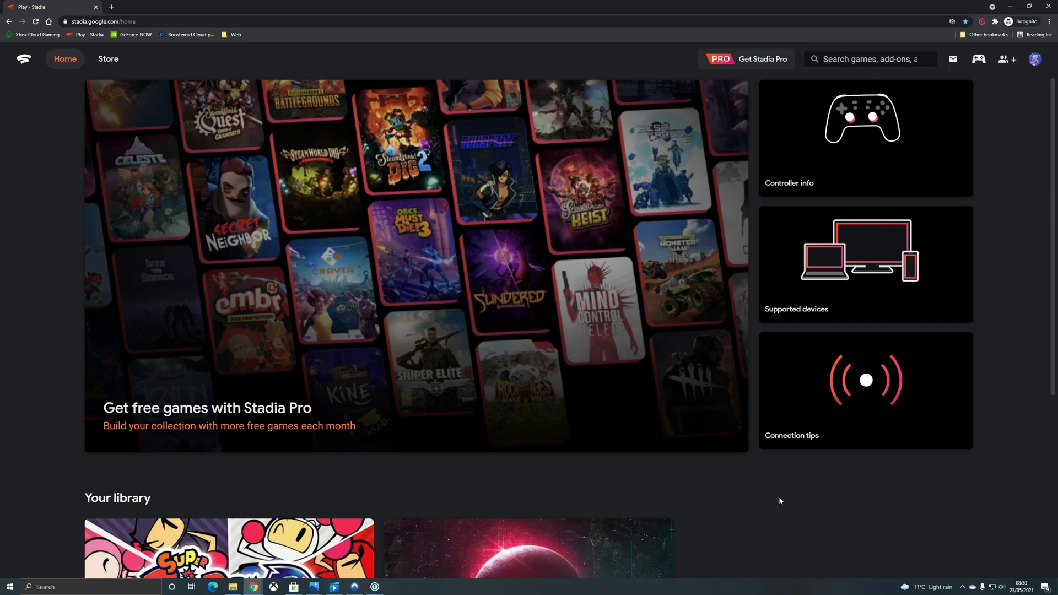
Step: Scroll to Your library and start Destiny 2 streaming full screen
scroll("down", 3)
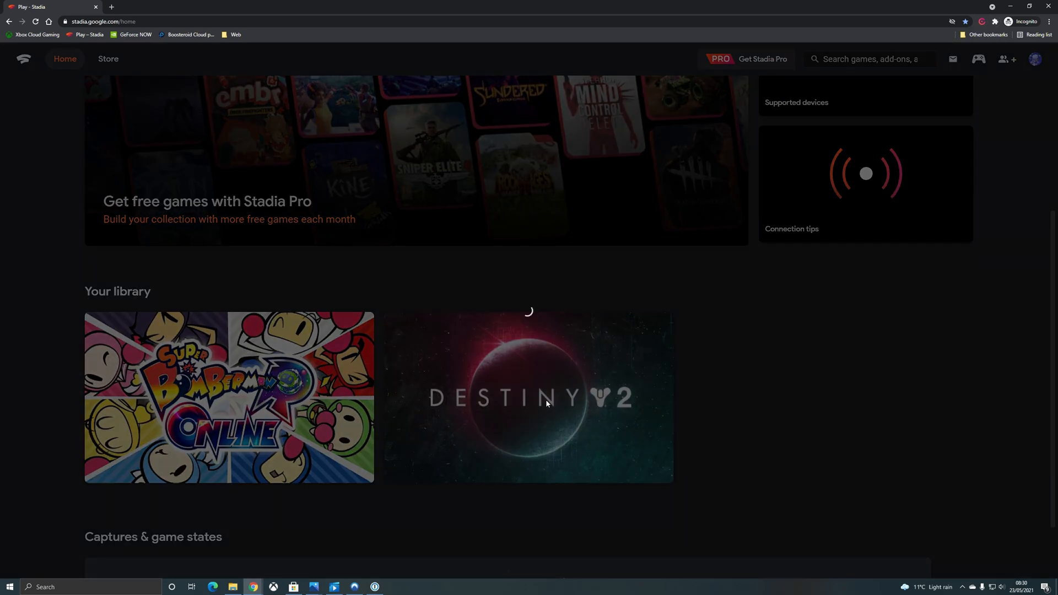
mouse_move(811, 274)
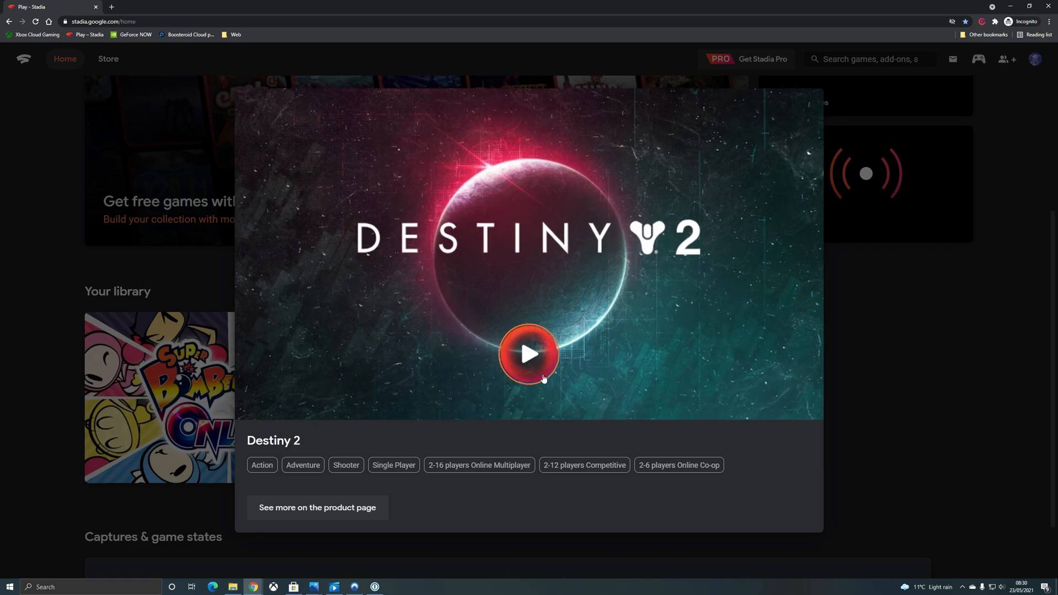
left_click(528, 355)
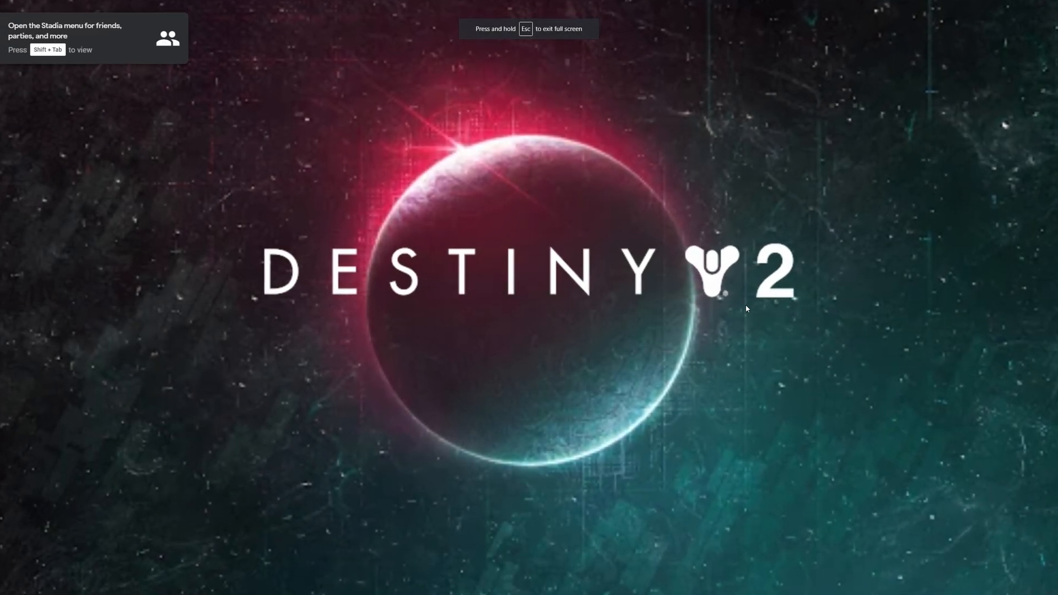